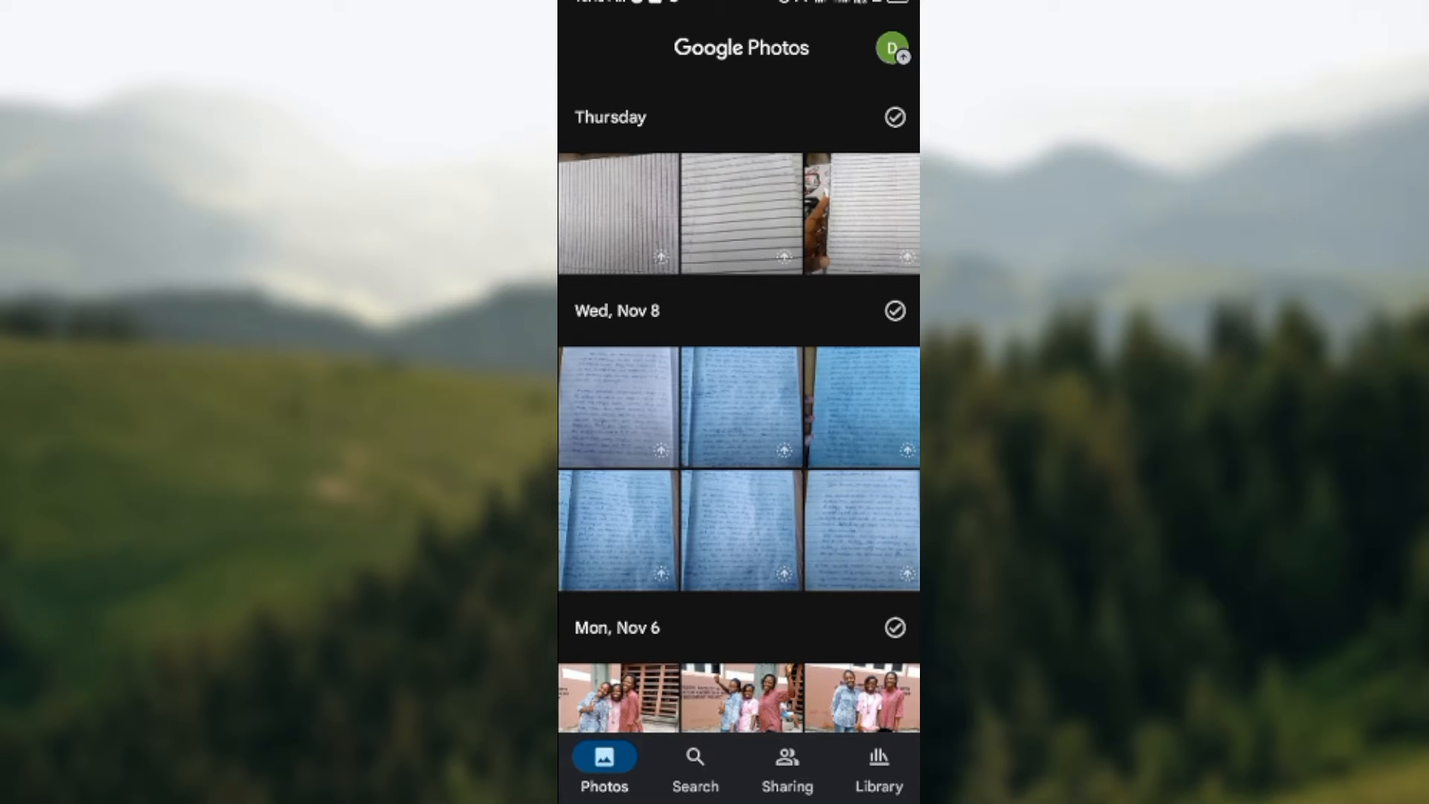
- Open the account menu from the profile avatar at the top right
left_click(892, 48)
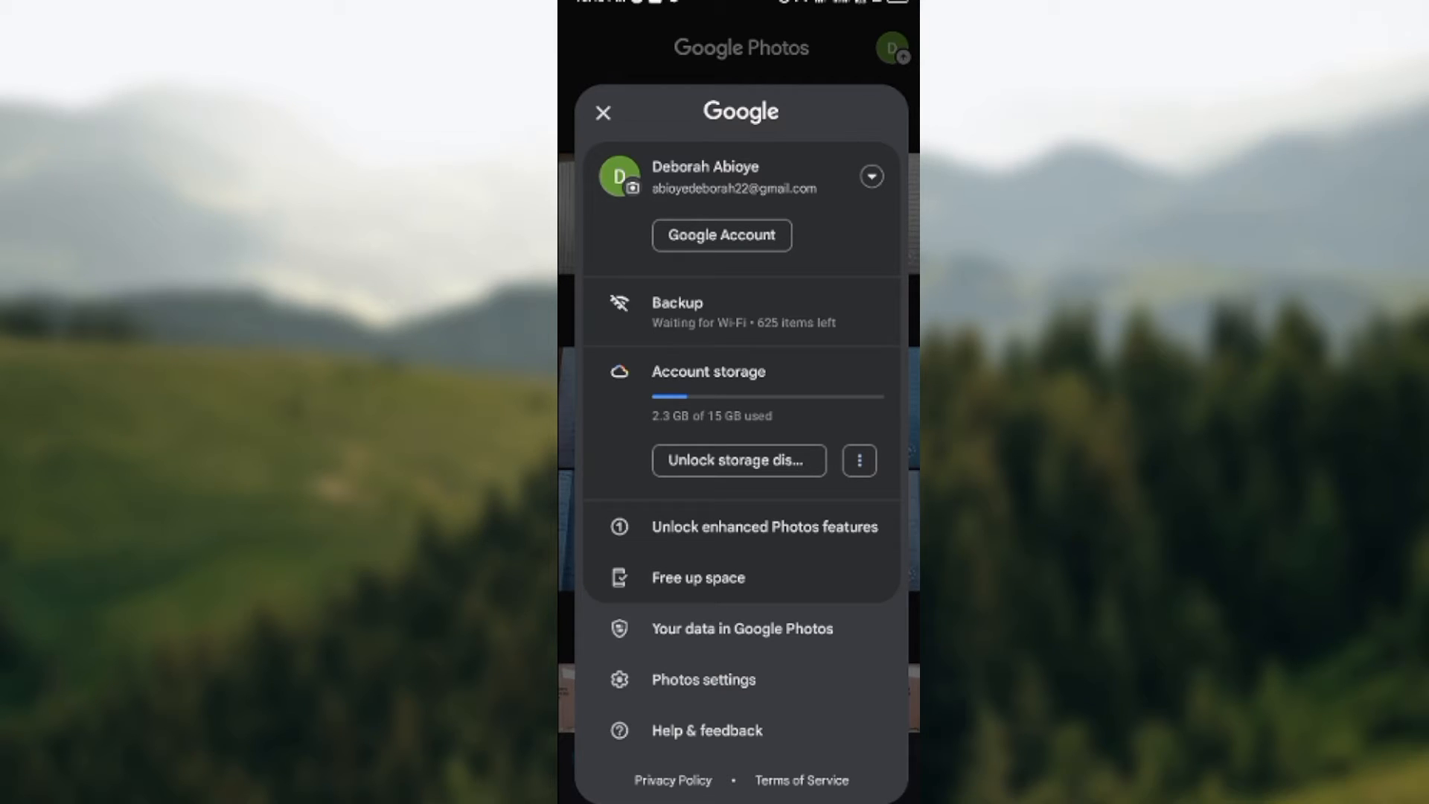
- Open Photos settings from the account menu
left_click(704, 679)
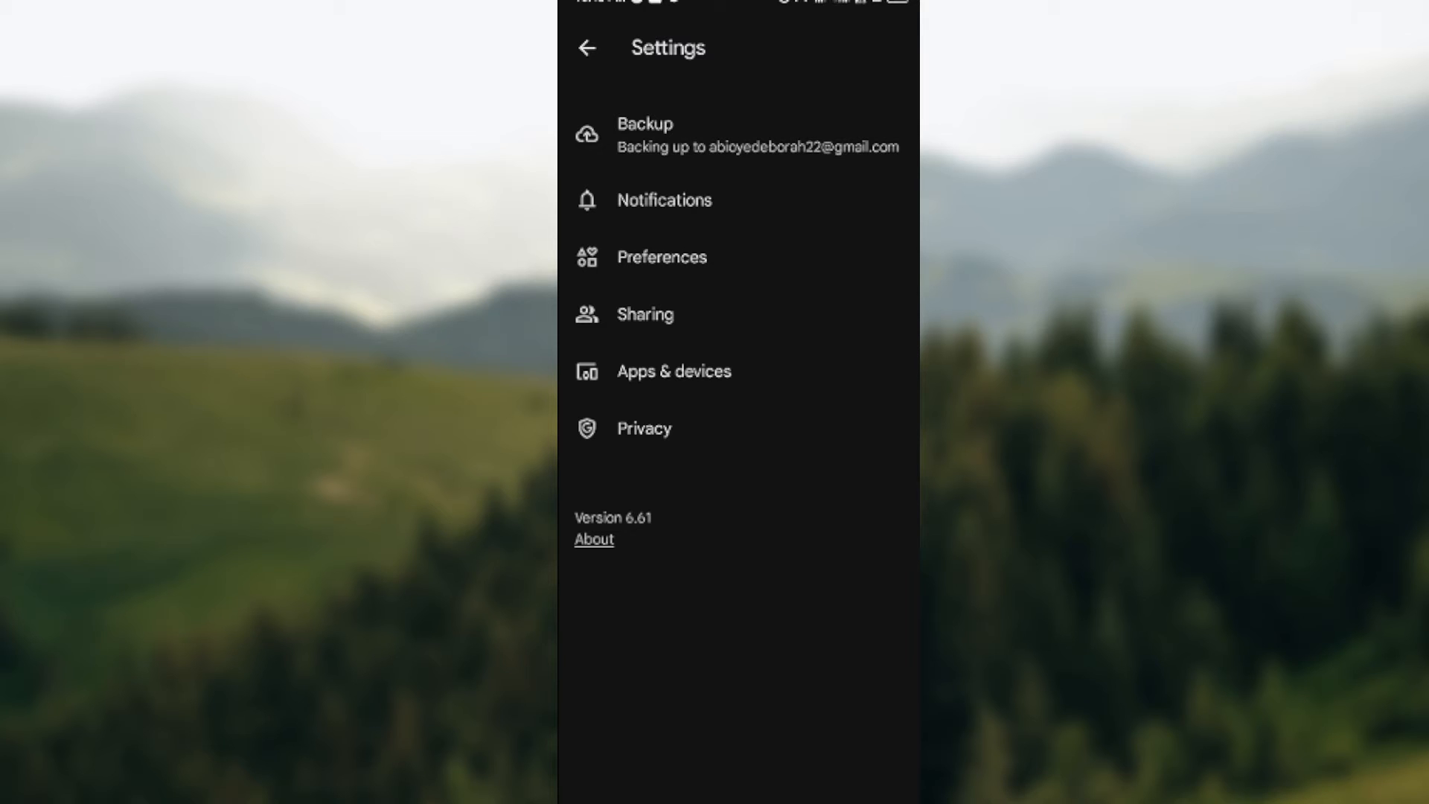
- Open the Privacy section of Photos settings
left_click(643, 429)
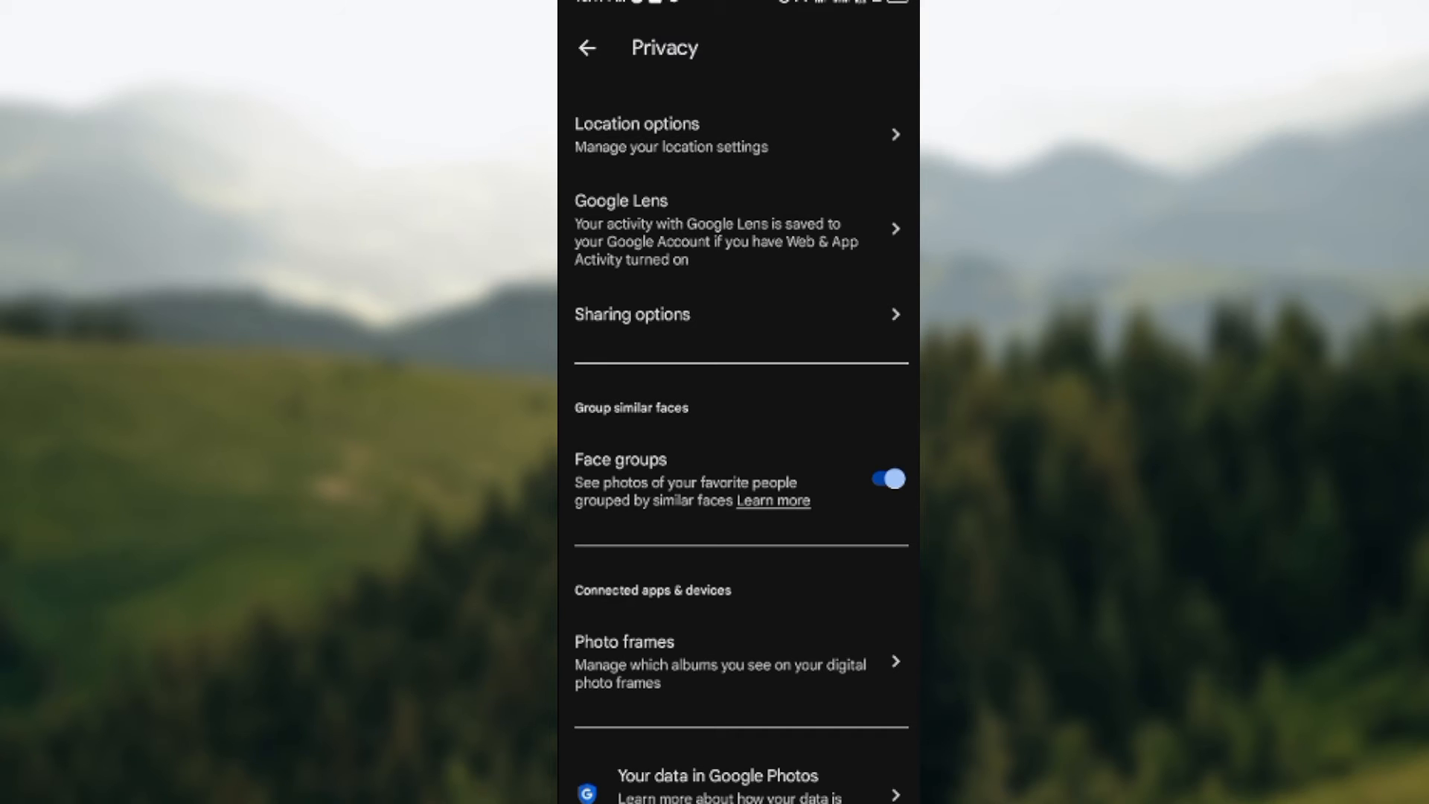
- Turn Face groups off, then back on, and return to the Settings list
left_click(884, 479)
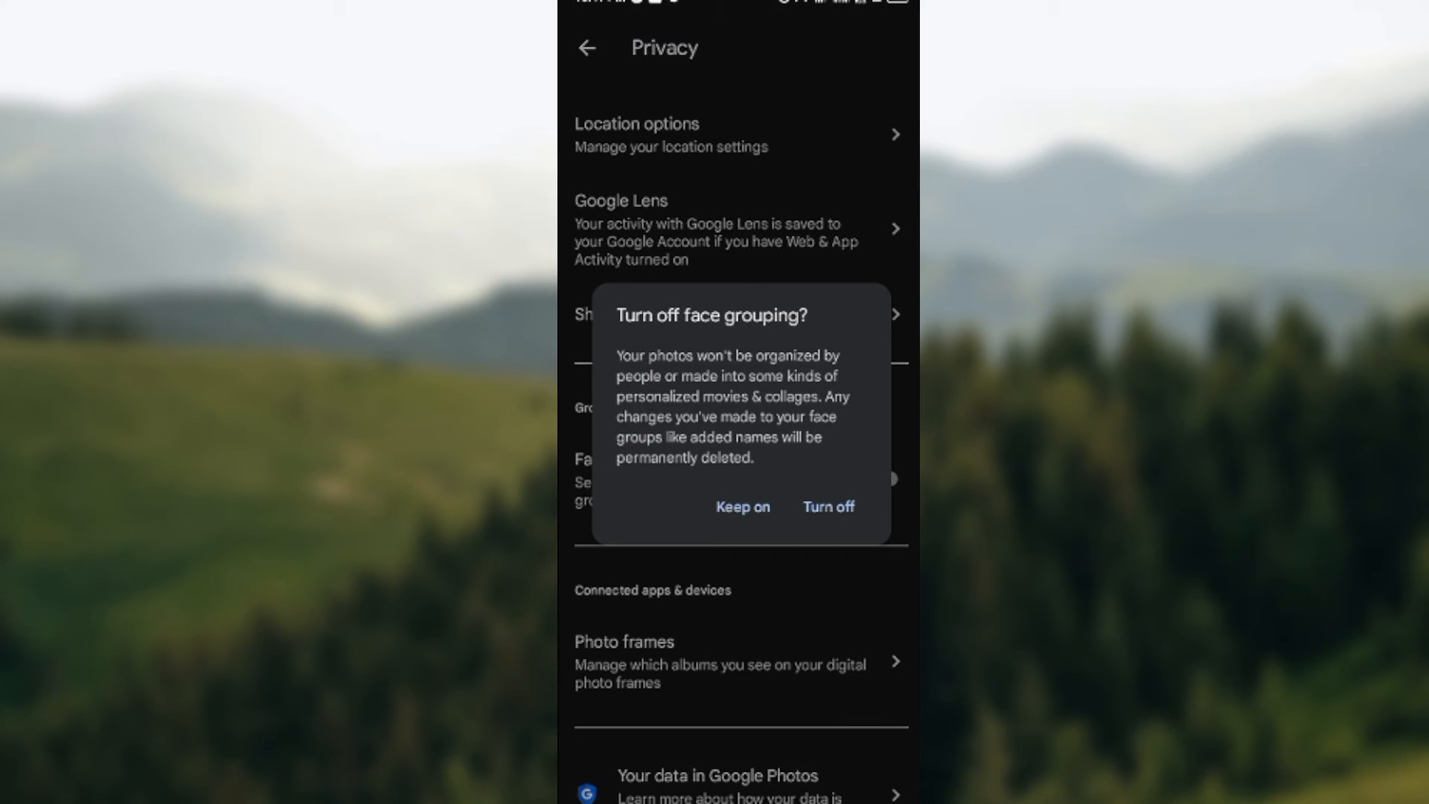
left_click(826, 507)
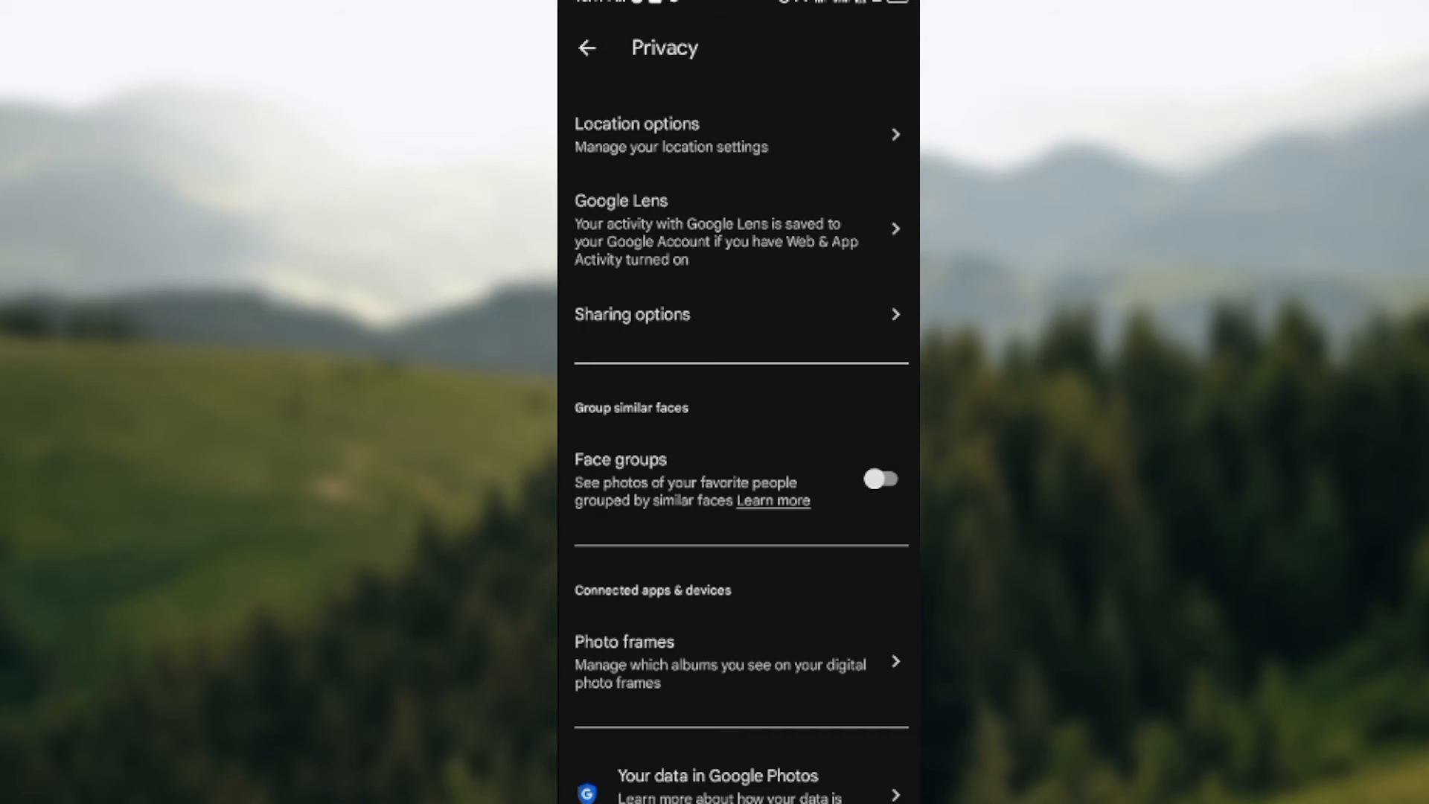
left_click(880, 479)
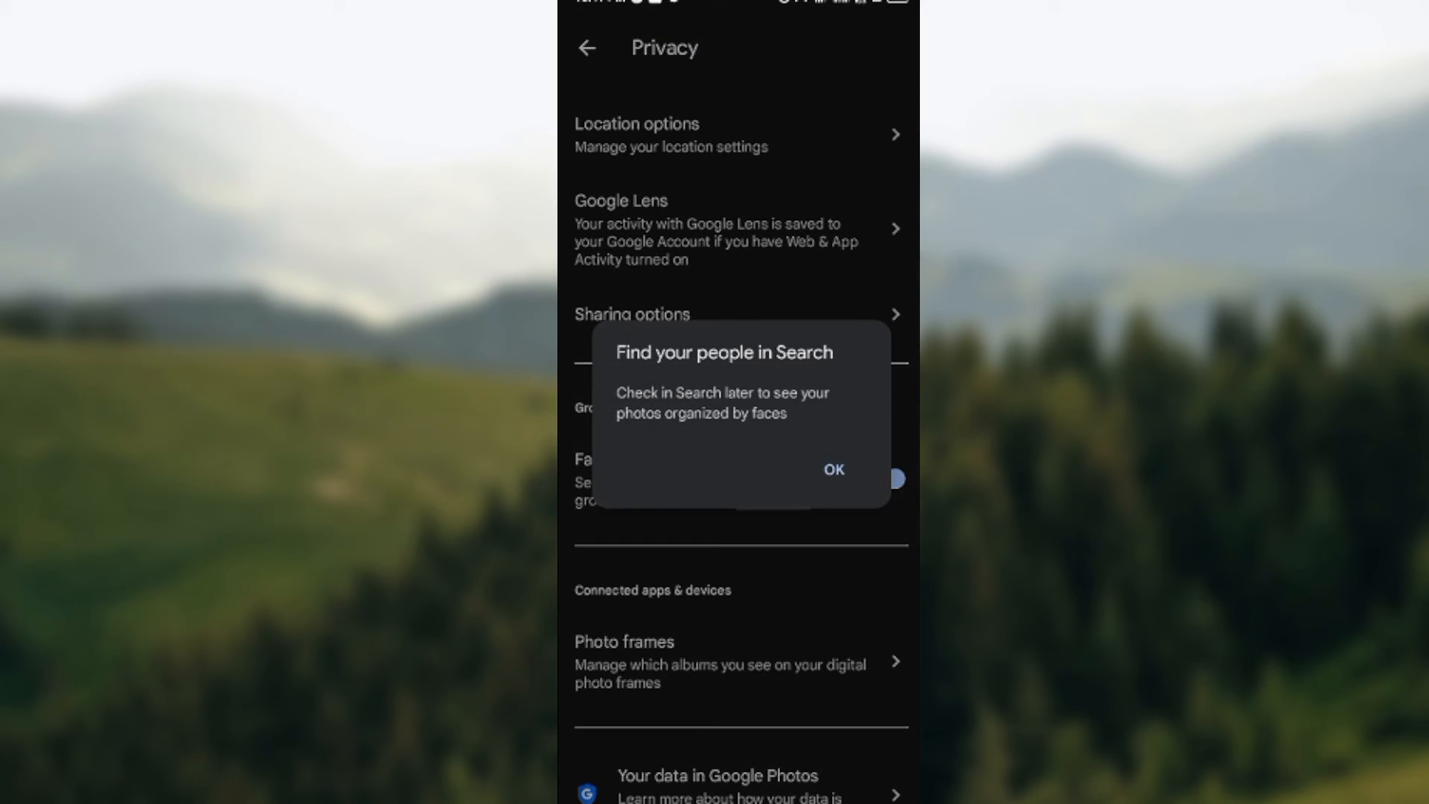
left_click(833, 468)
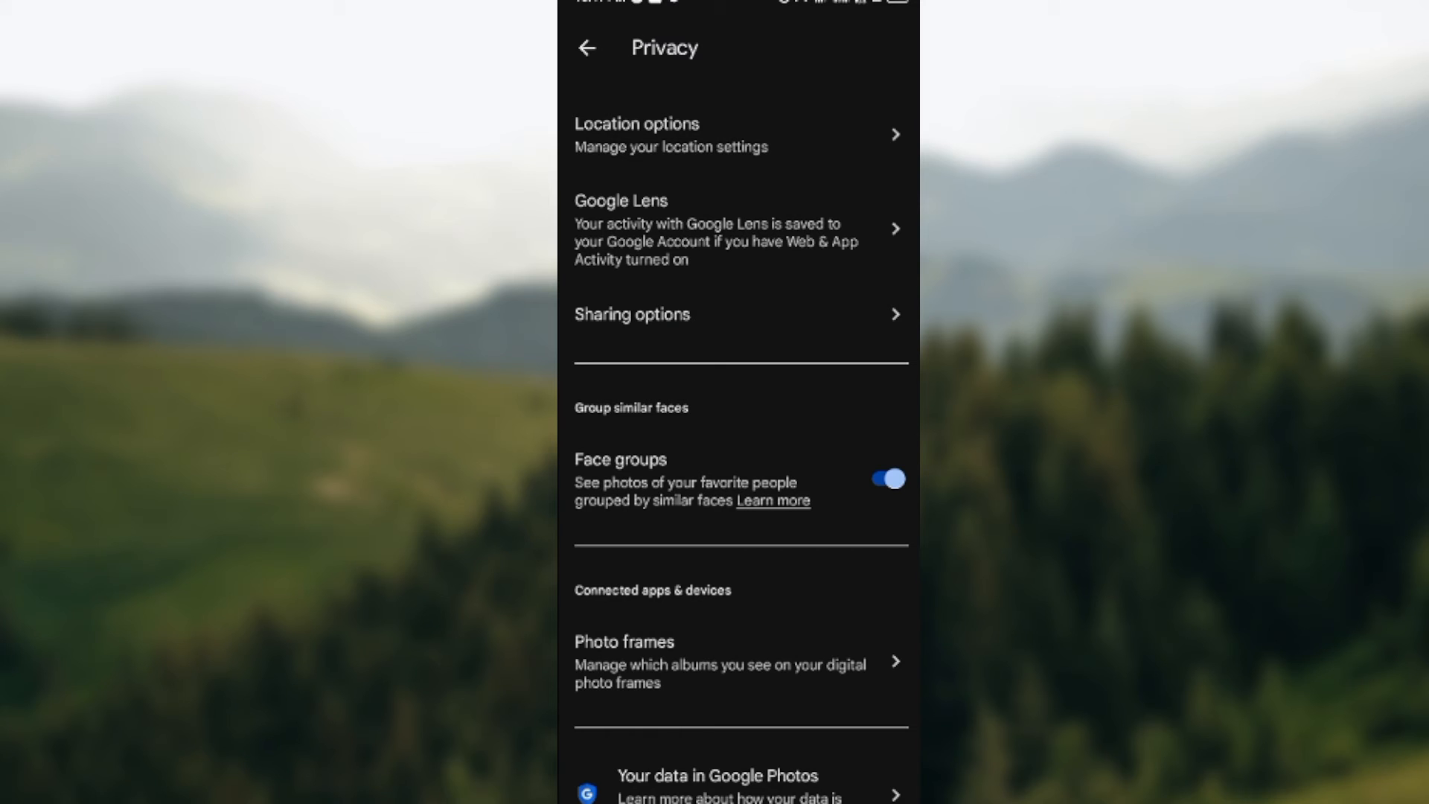
left_click(586, 48)
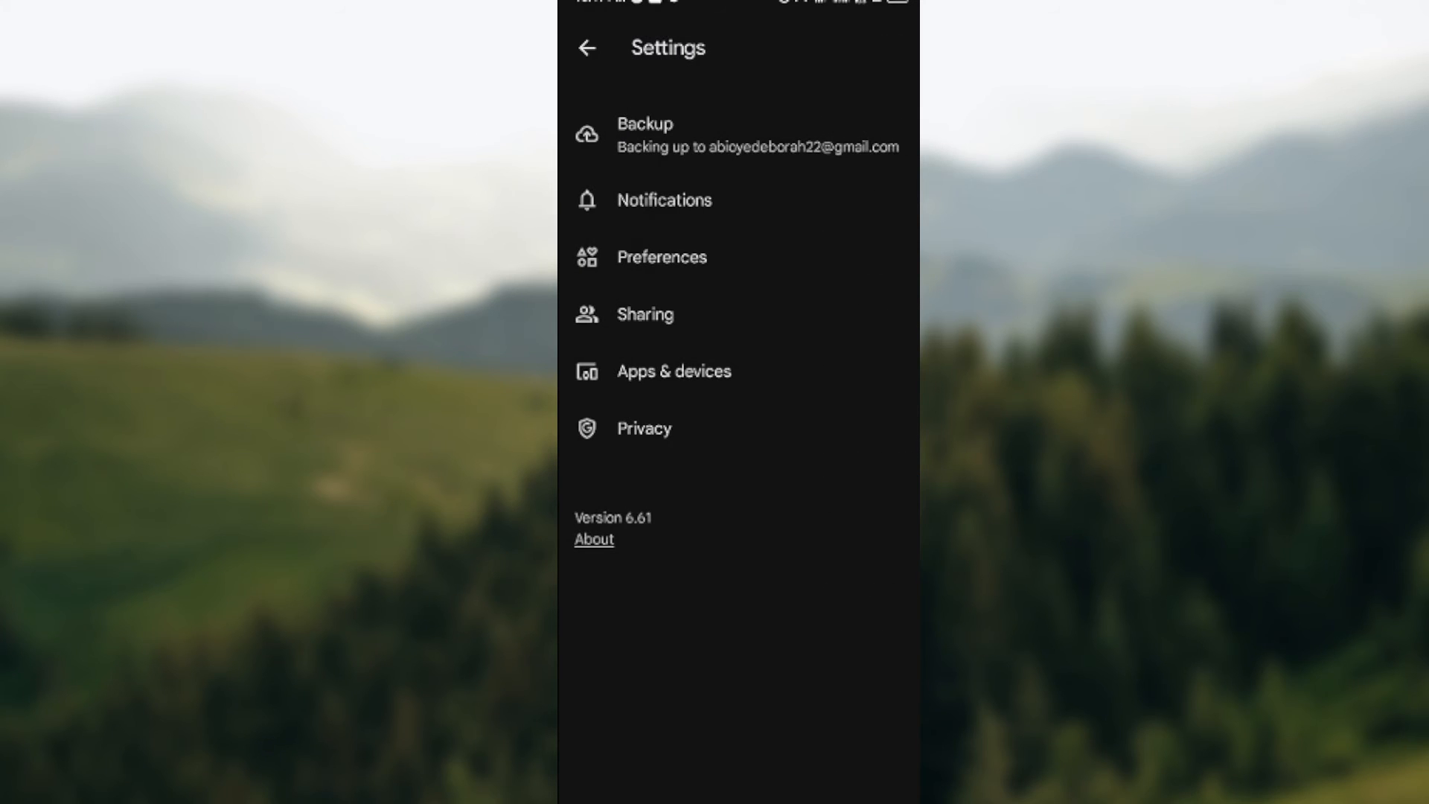
- Return to the photo library and open the Search tab's People section
left_click(586, 48)
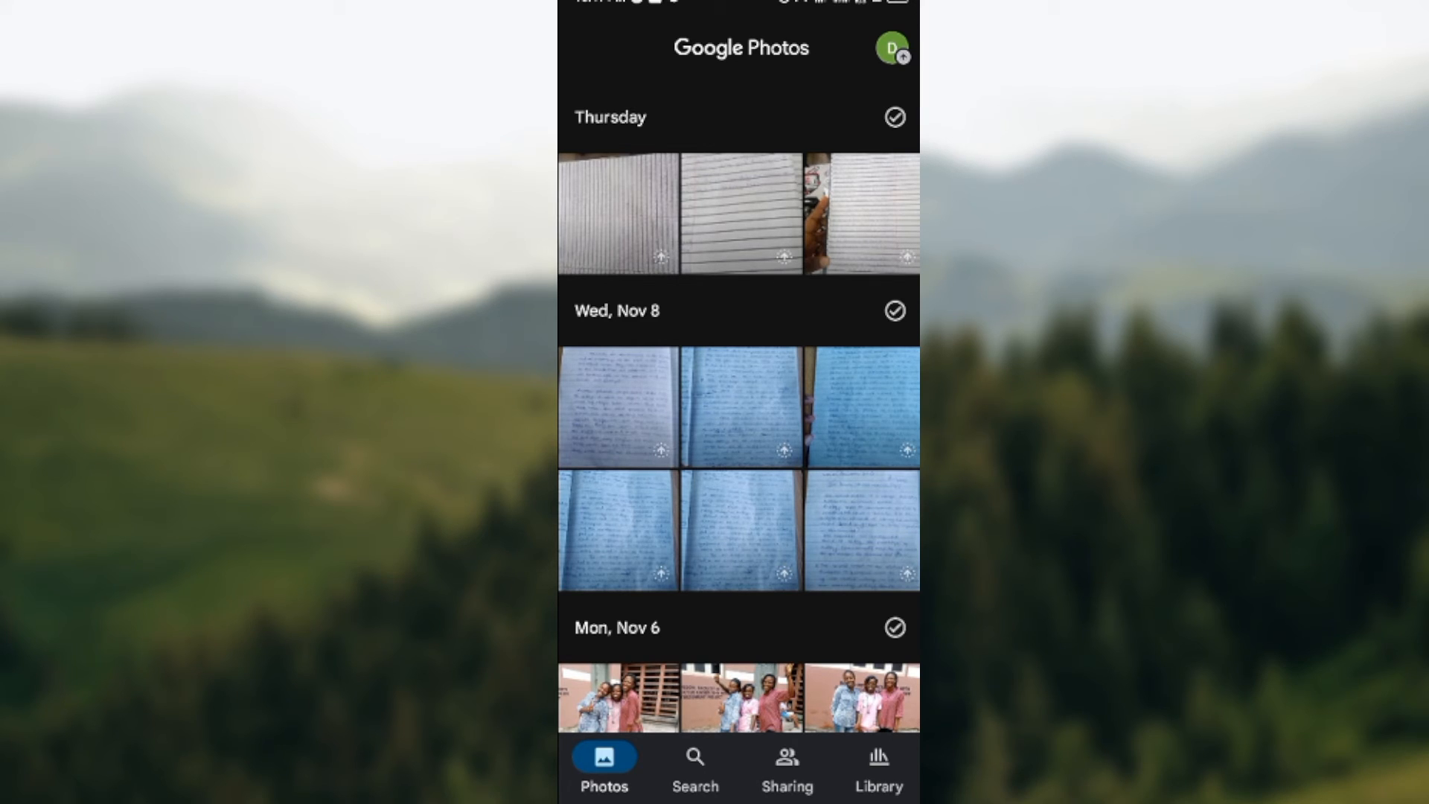
left_click(694, 766)
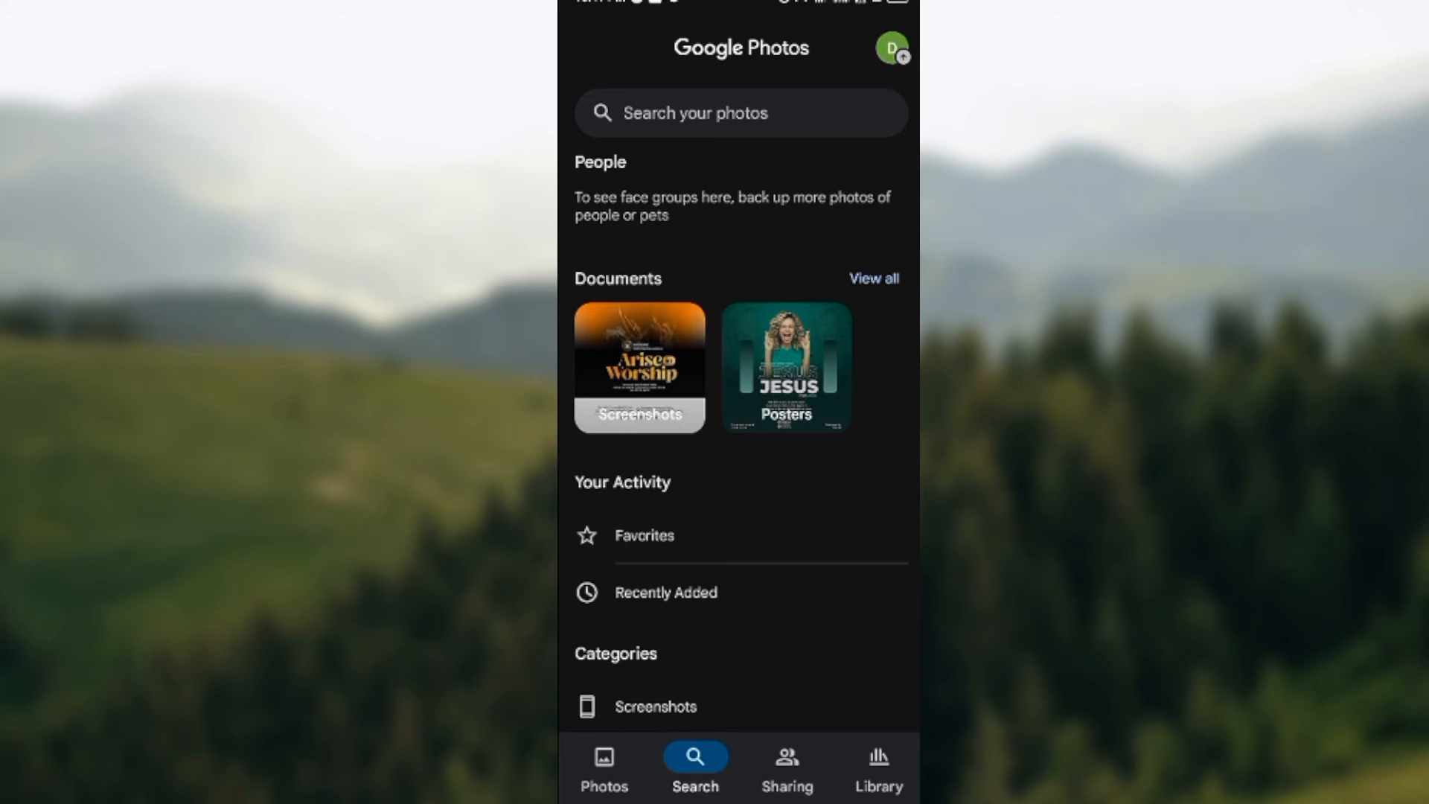